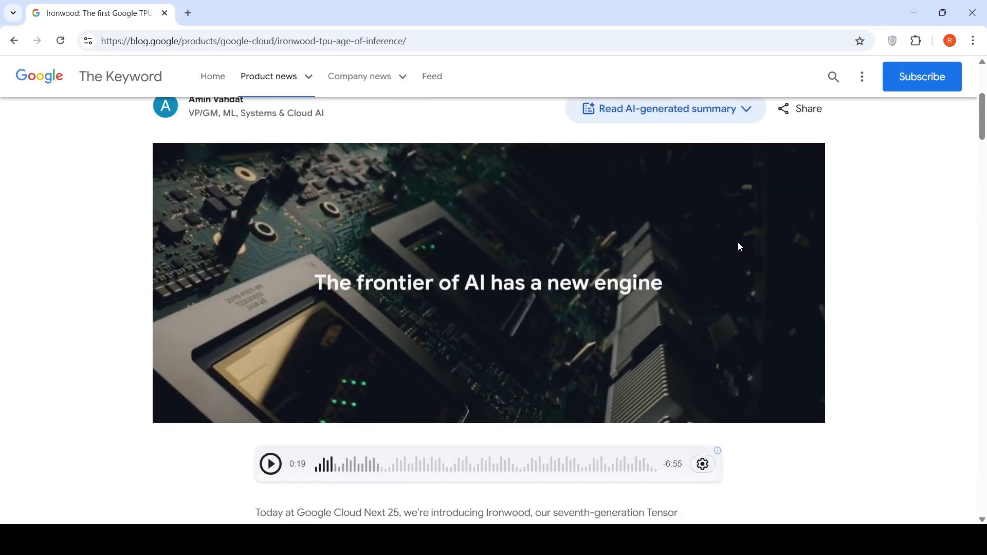
scroll(down, 3)
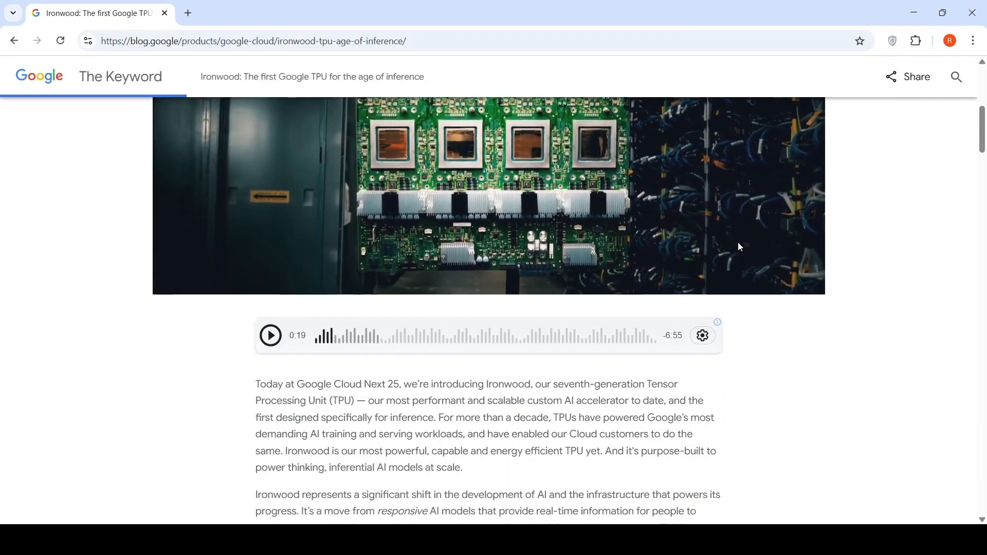
scroll(down, 3)
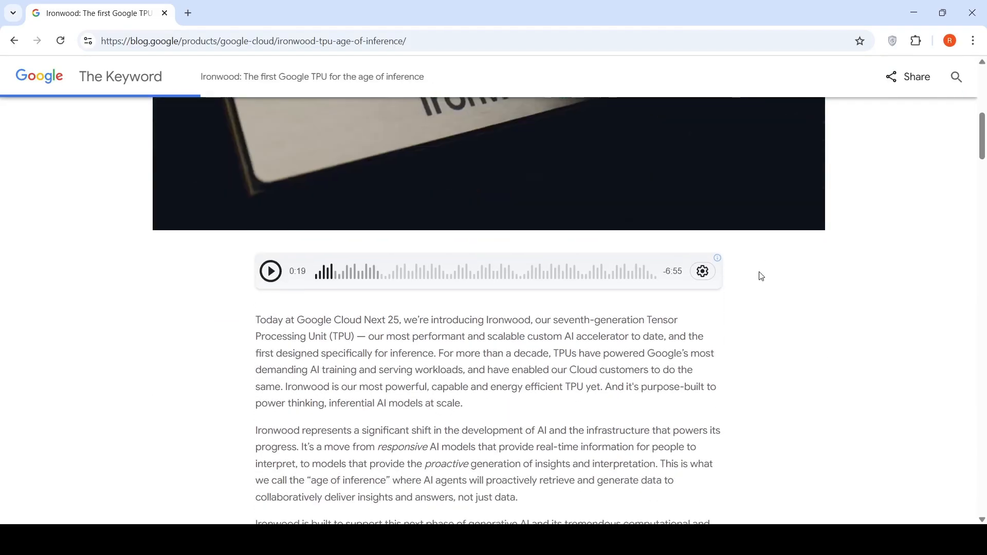
scroll(down, 3)
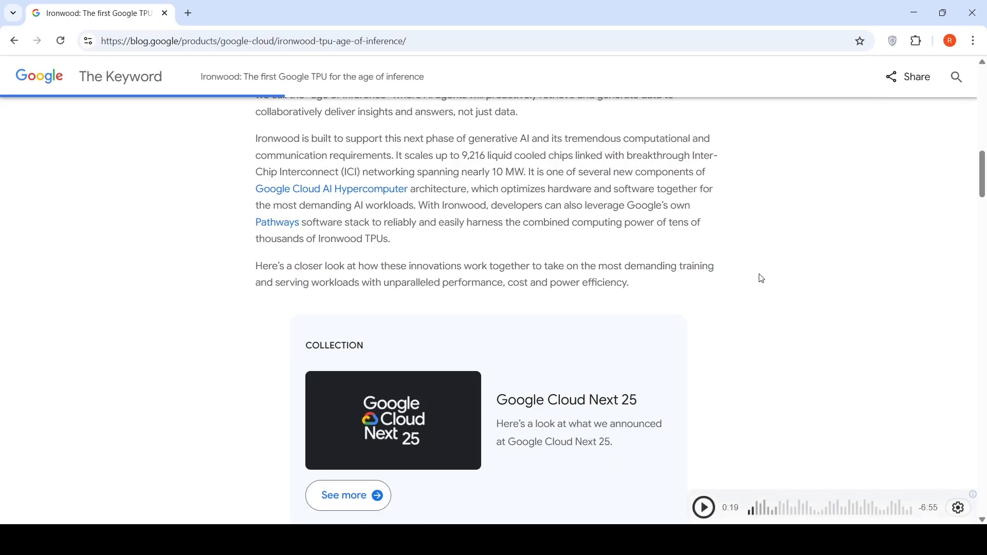
scroll(down, 3)
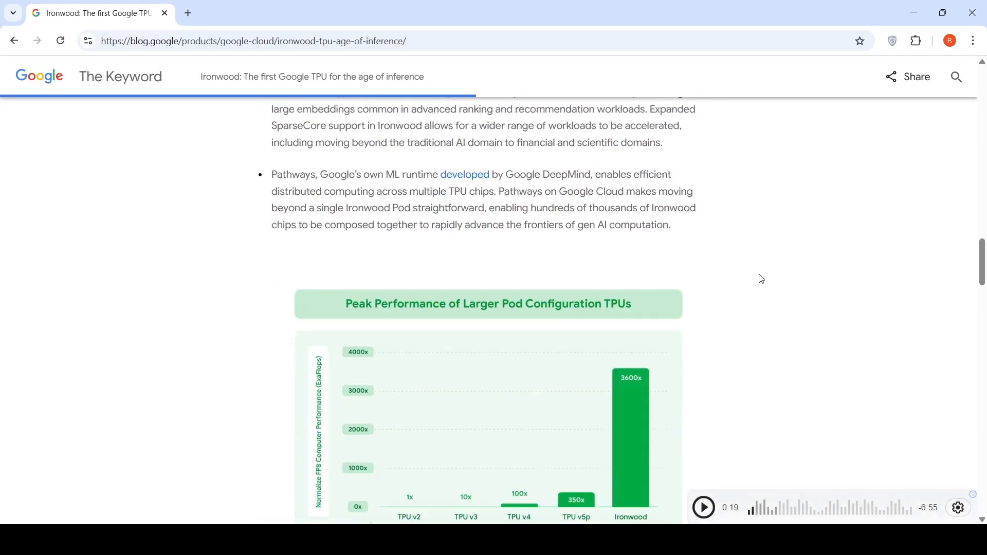
scroll(down, 3)
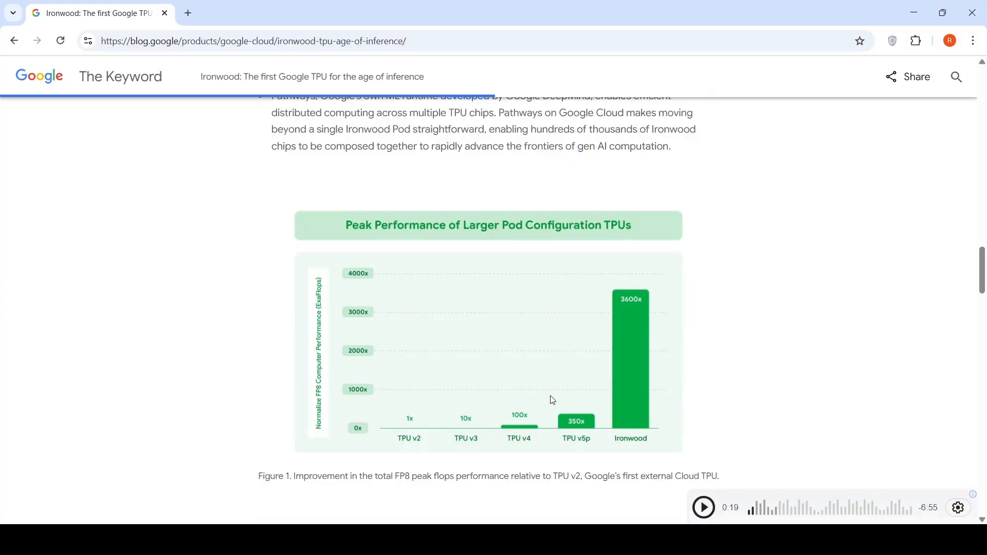
mouse_move(626, 340)
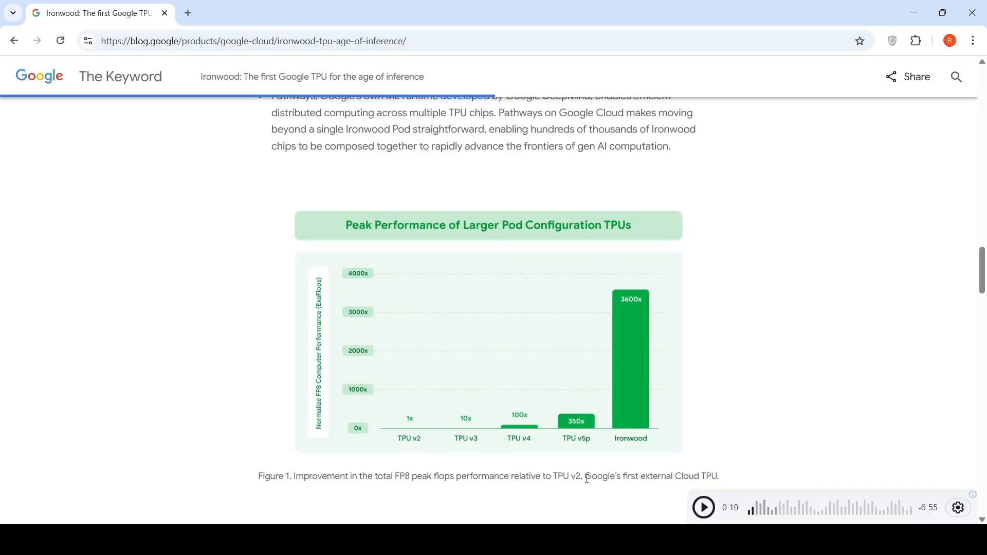
scroll(down, 3)
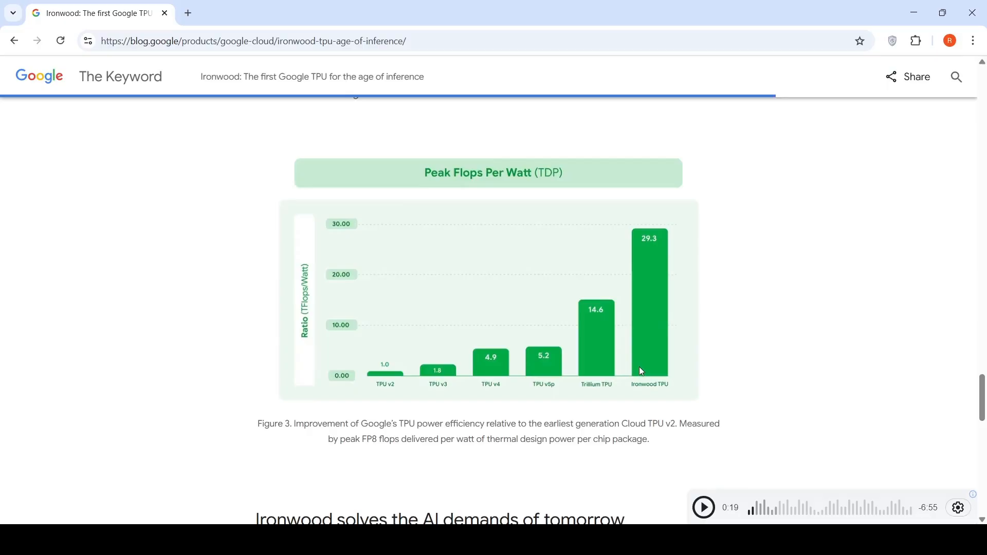
mouse_move(617, 306)
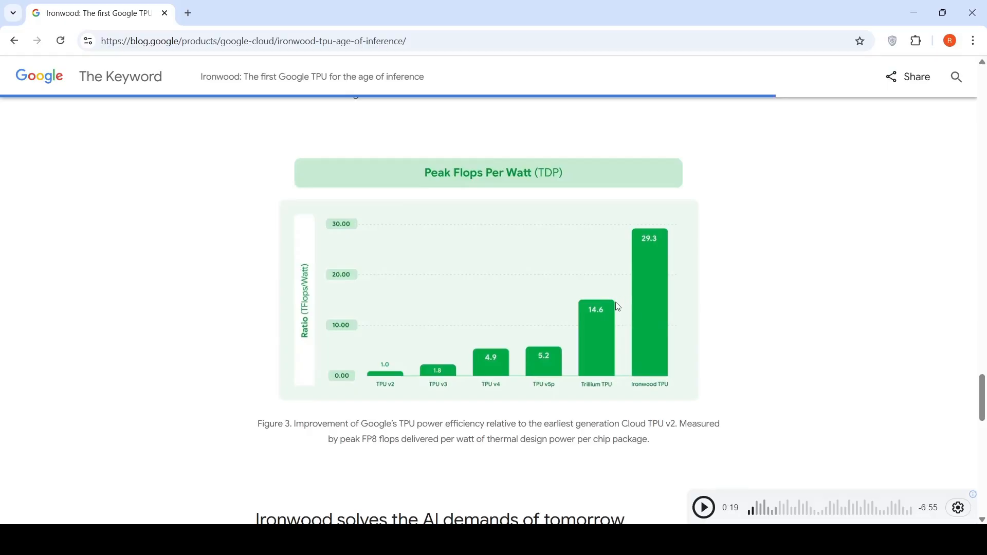
mouse_move(601, 326)
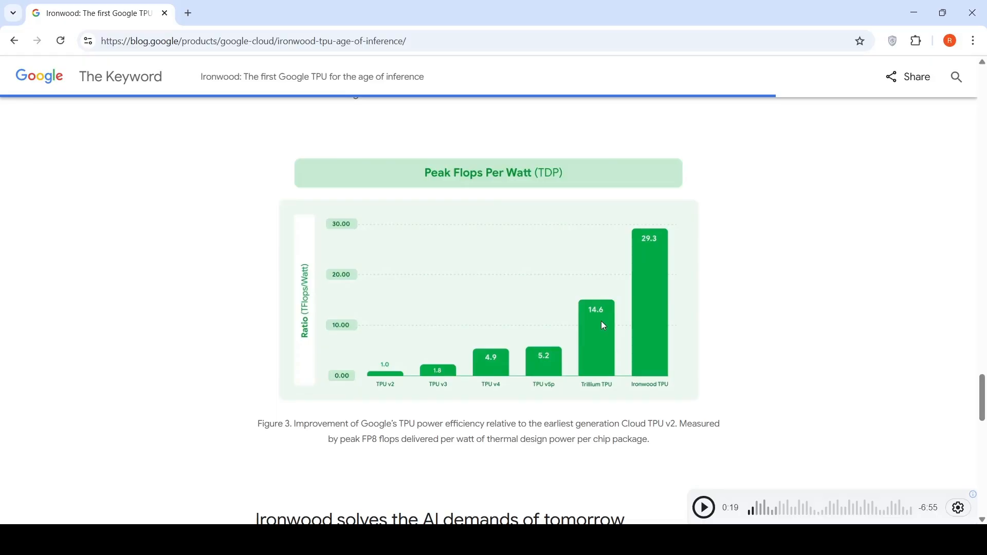
scroll(down, 3)
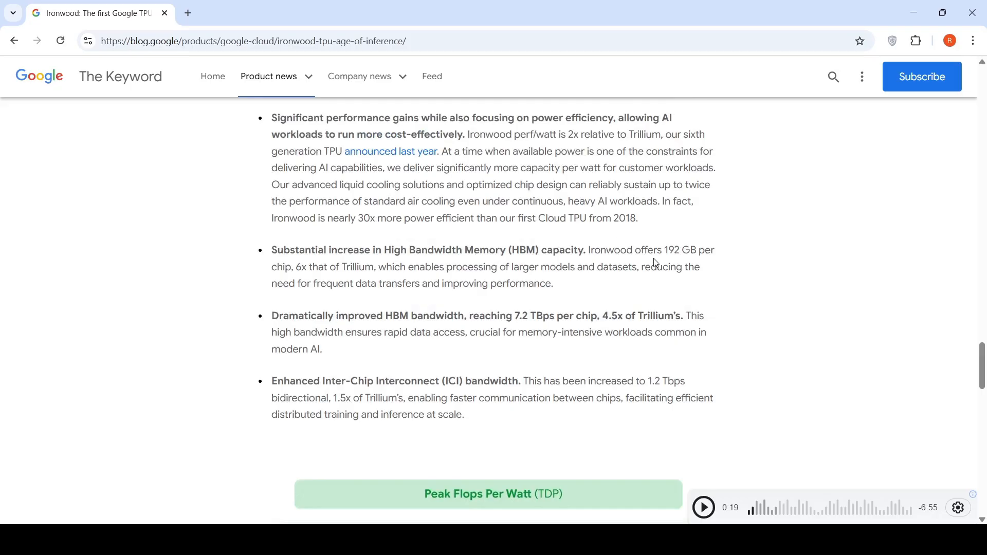
mouse_move(299, 294)
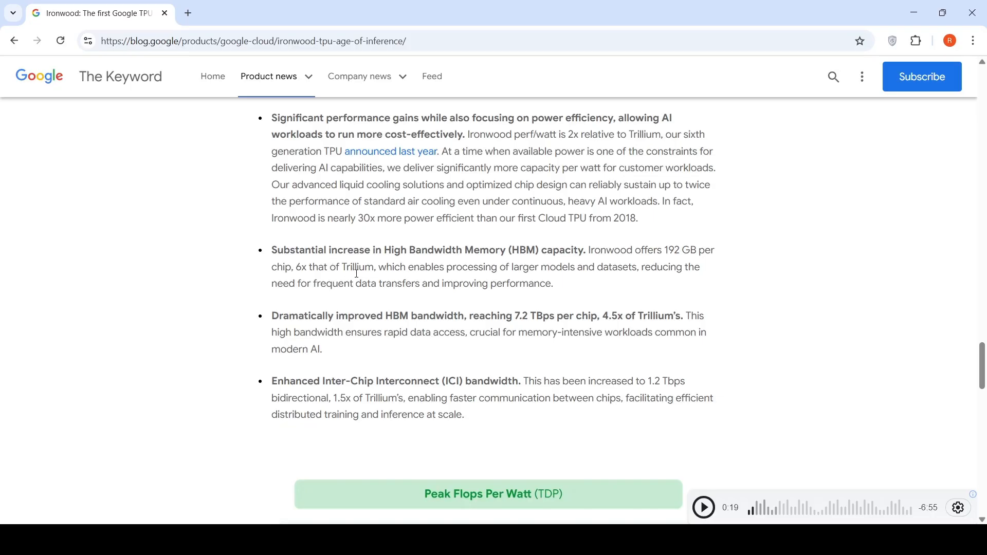
mouse_move(437, 269)
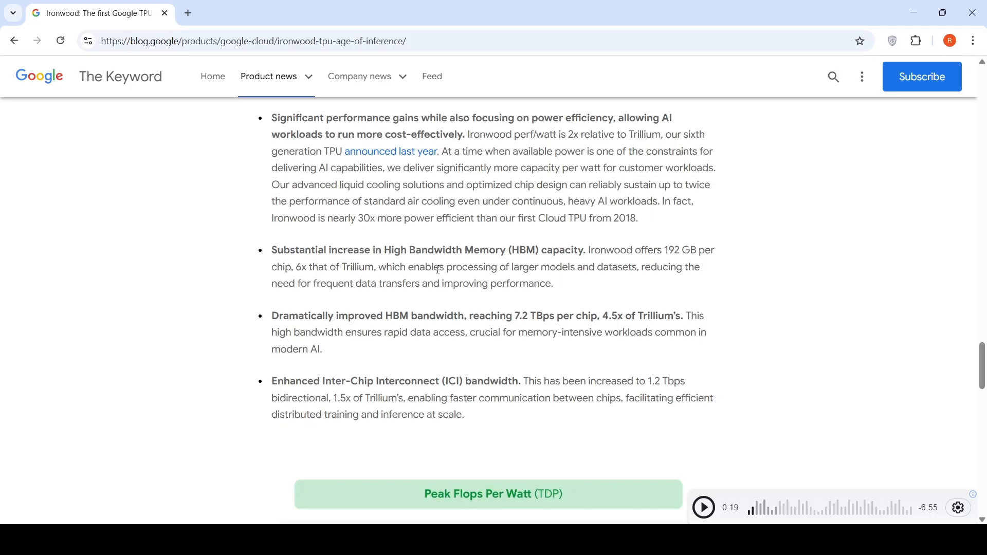
mouse_move(558, 272)
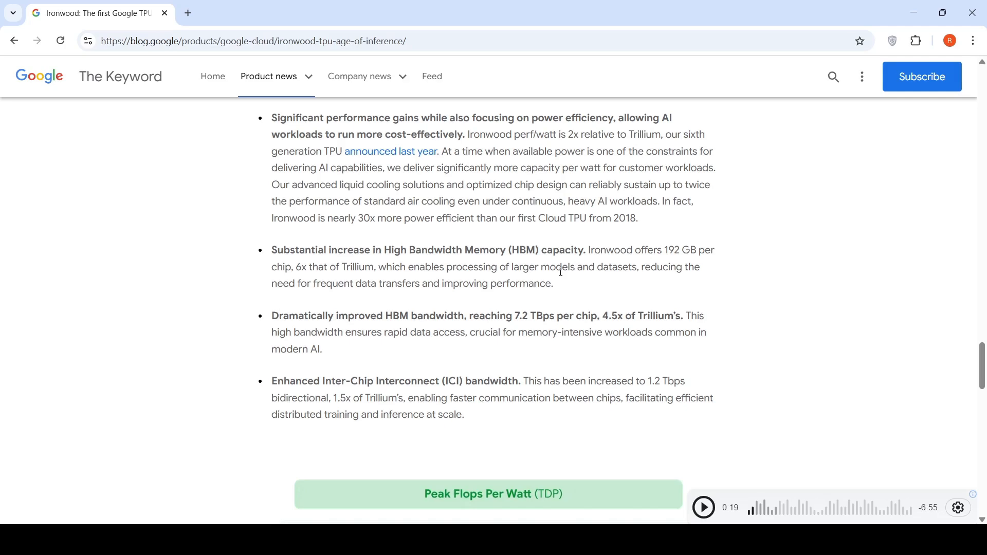
mouse_move(382, 296)
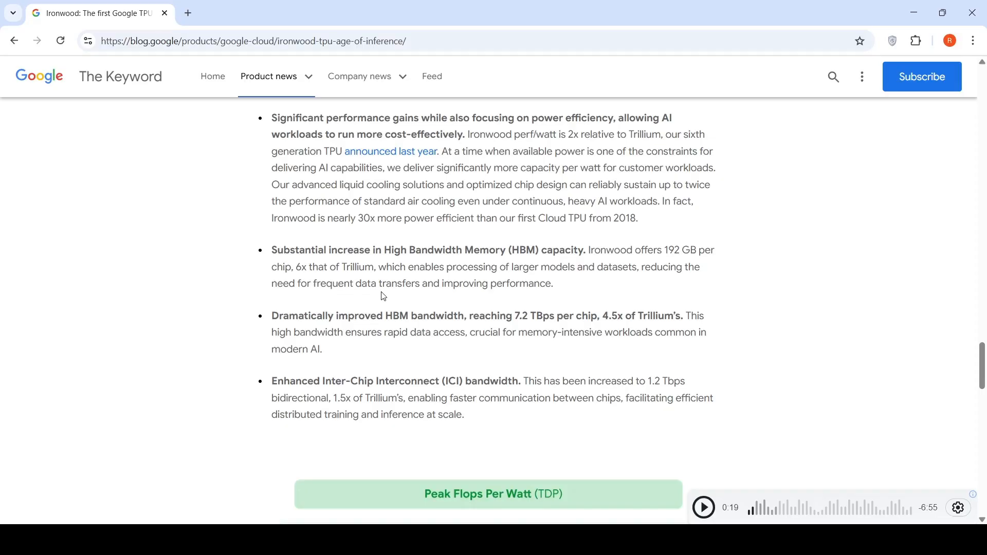
mouse_move(475, 278)
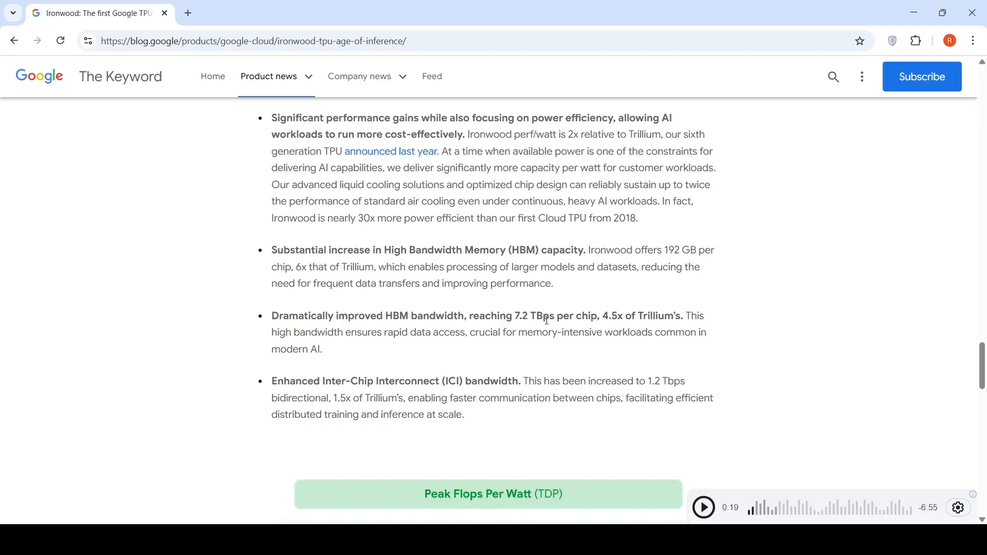
mouse_move(570, 319)
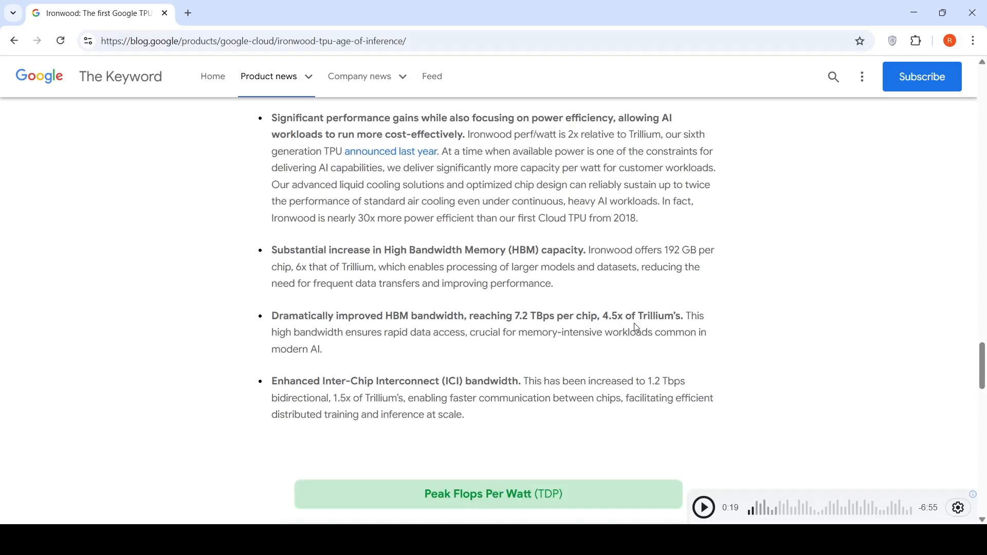
mouse_move(628, 328)
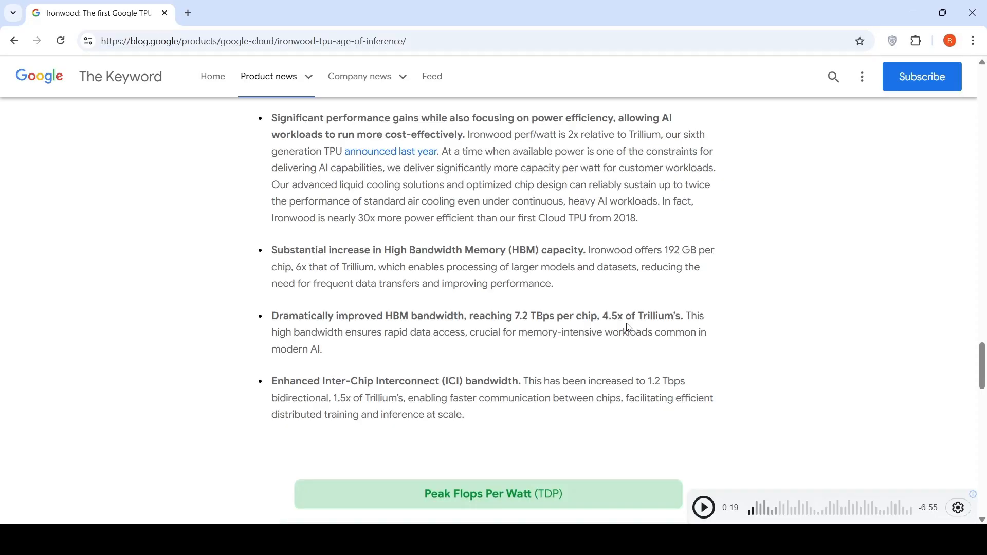
mouse_move(364, 400)
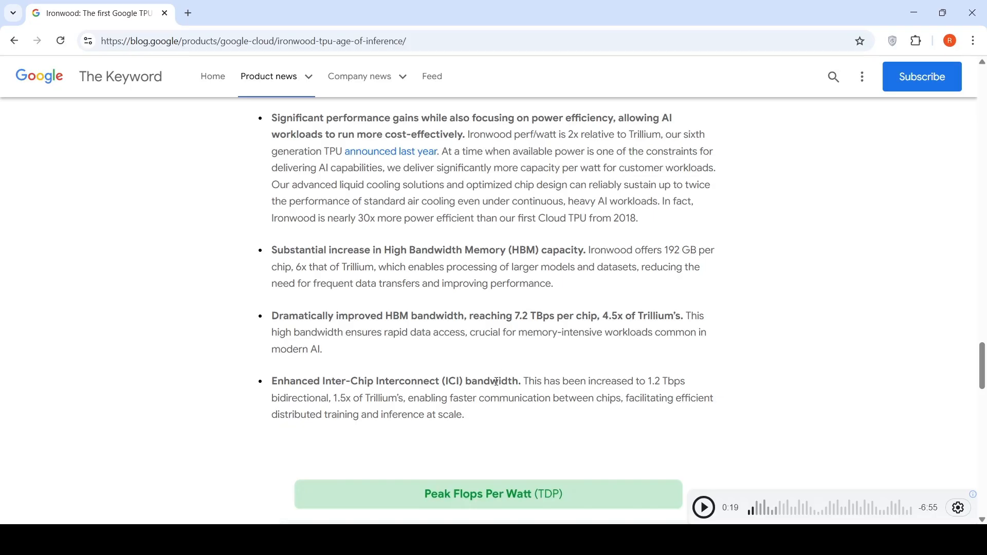
mouse_move(579, 382)
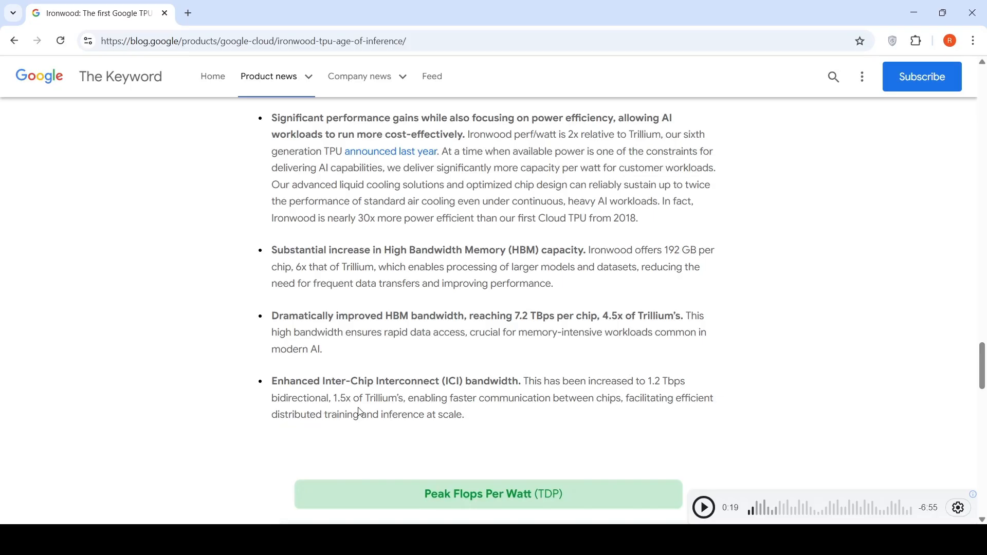
mouse_move(543, 412)
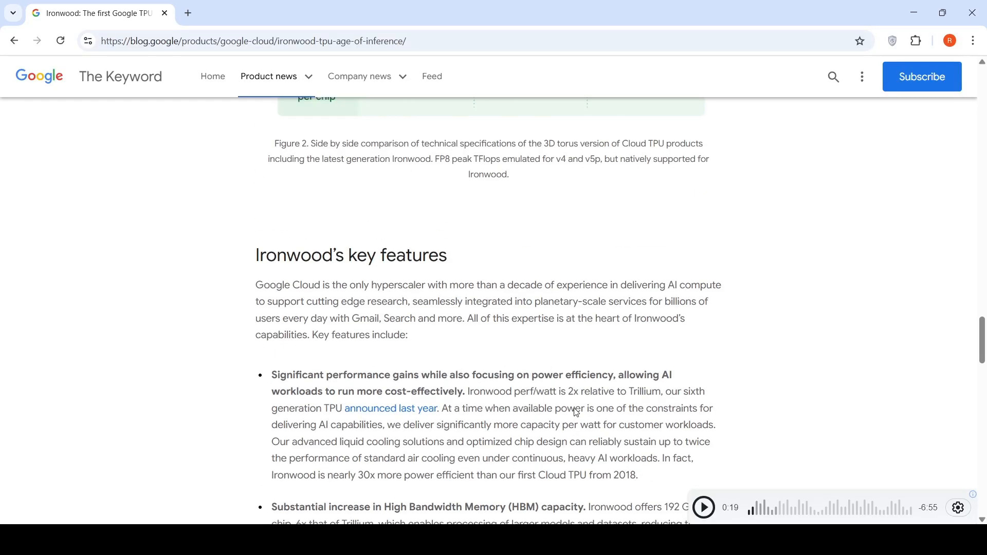
scroll(up, 3)
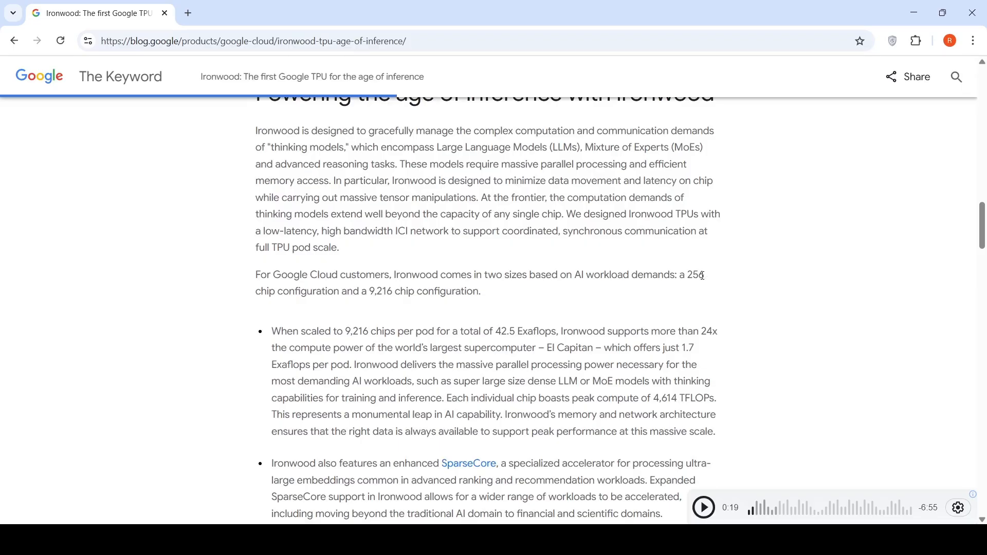
mouse_move(353, 317)
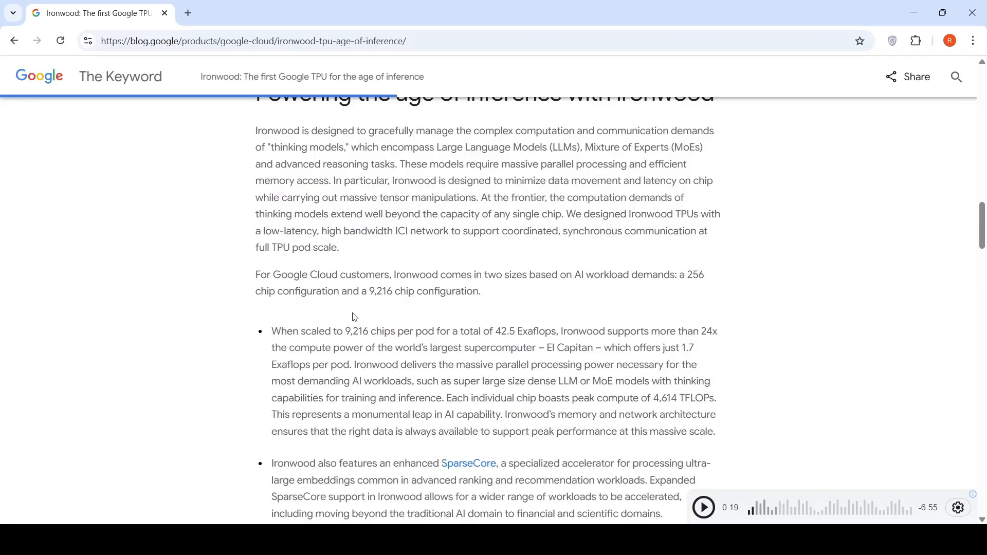
mouse_move(382, 312)
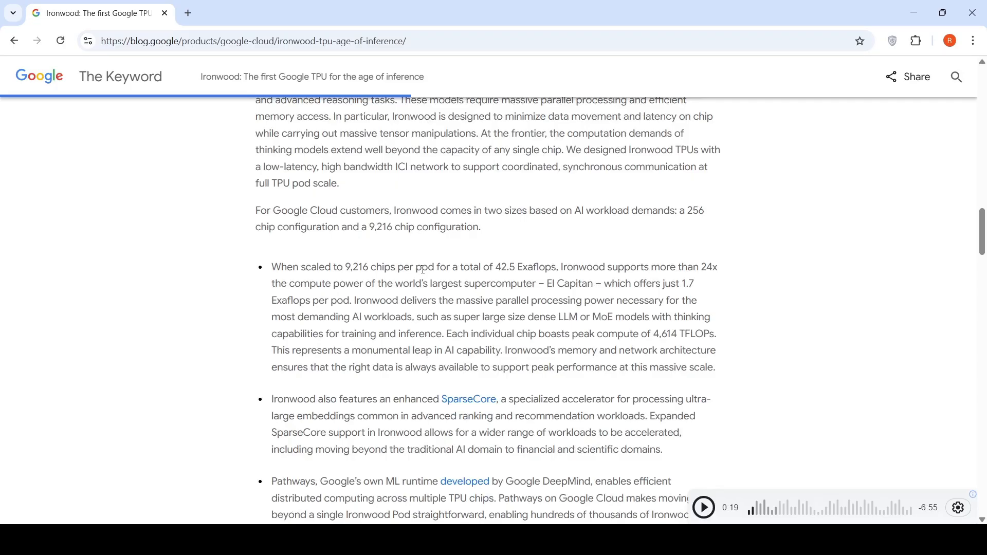
mouse_move(519, 270)
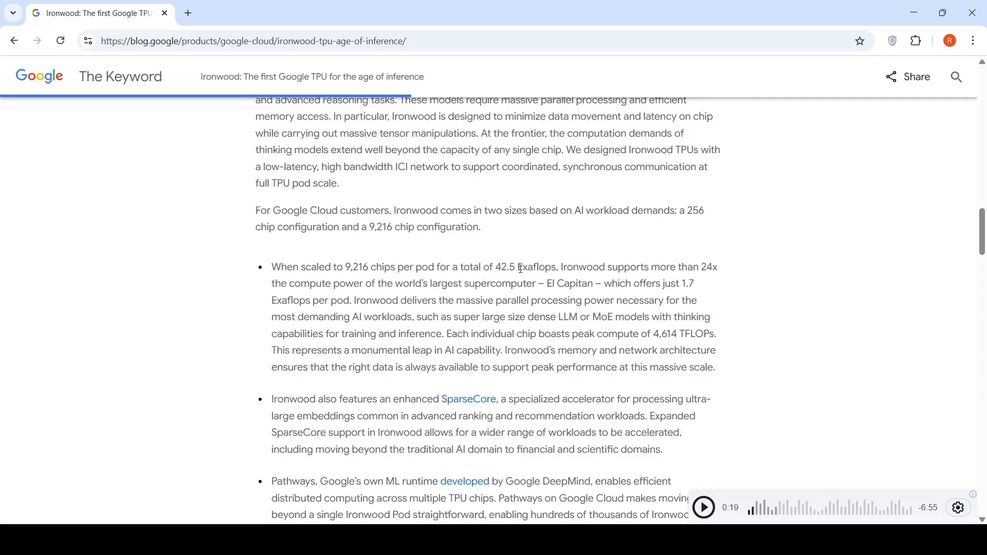
mouse_move(595, 264)
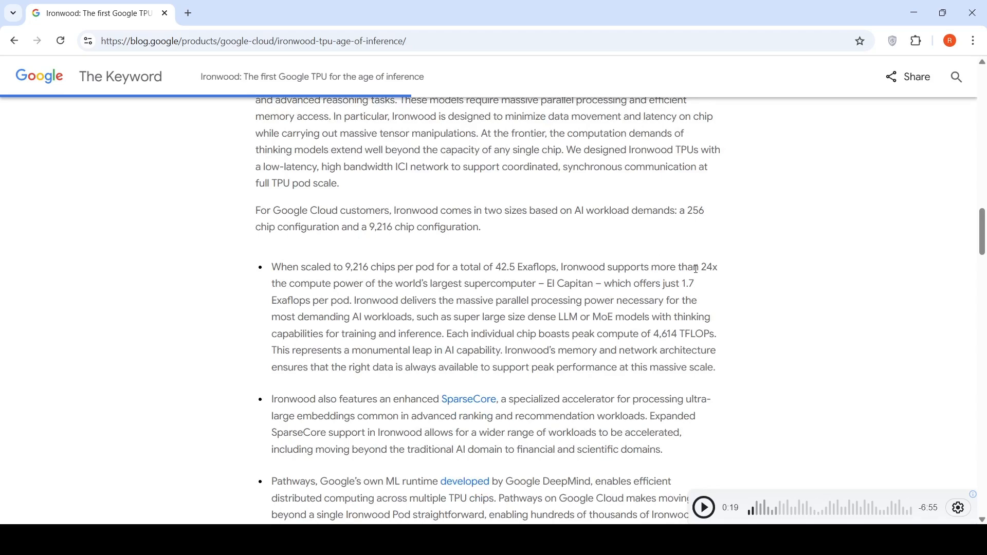
mouse_move(493, 294)
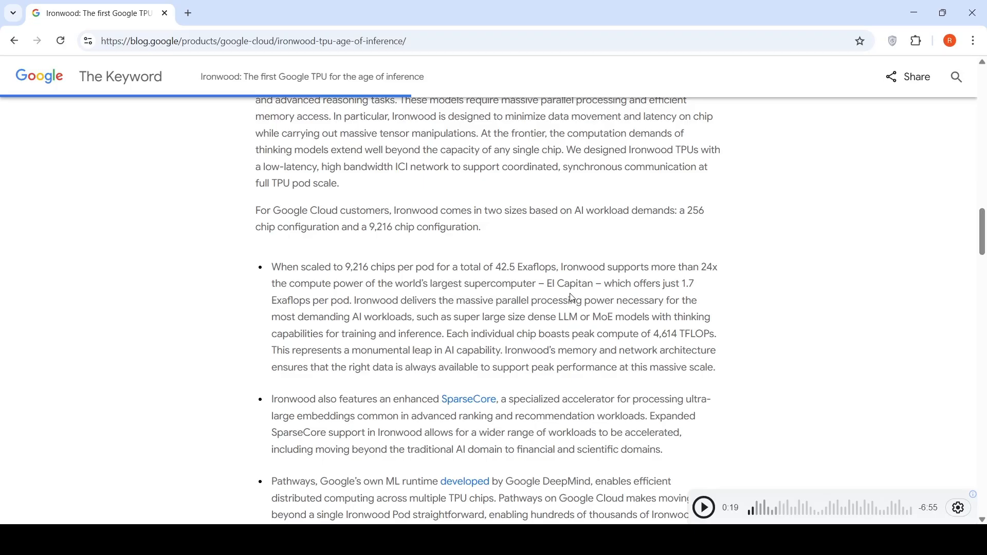
mouse_move(672, 262)
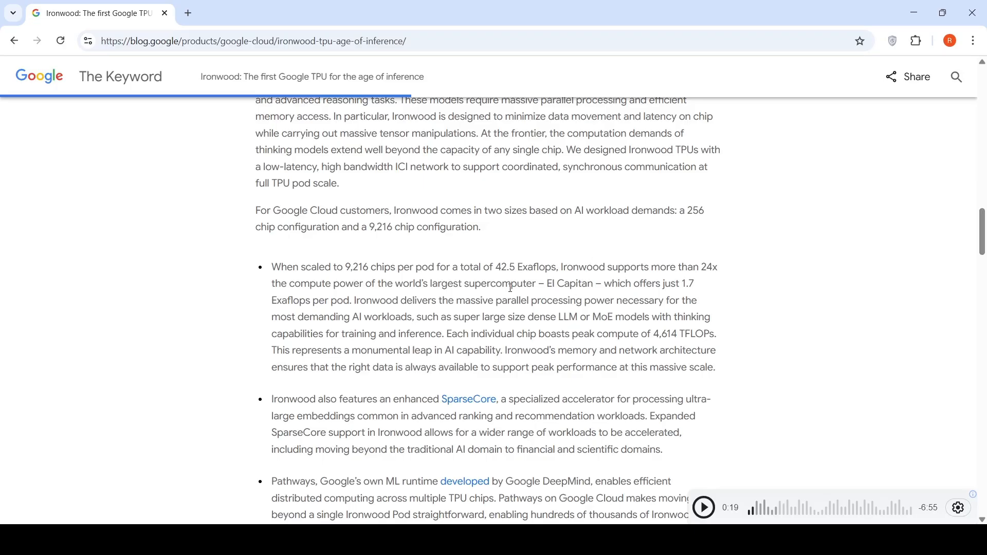
mouse_move(581, 314)
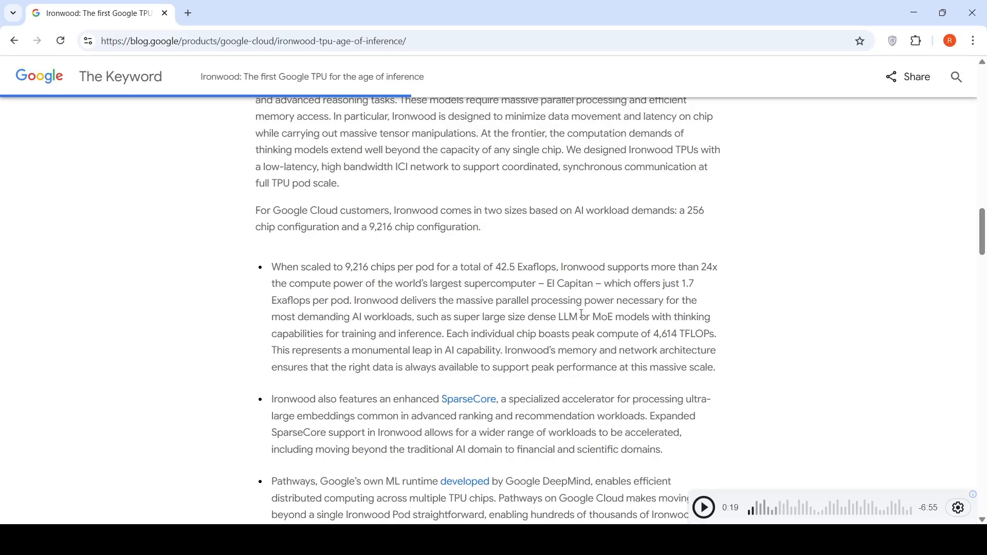
mouse_move(425, 329)
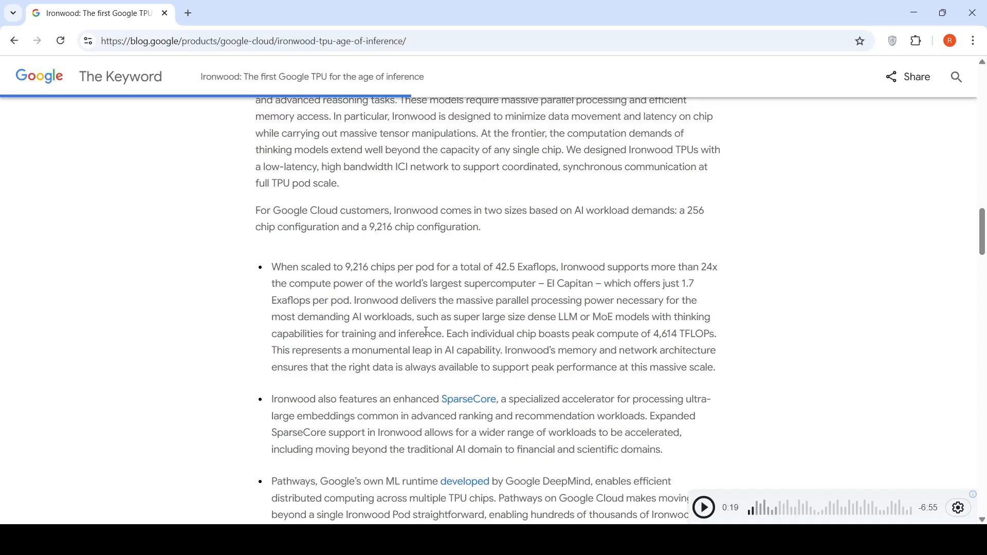
mouse_move(557, 330)
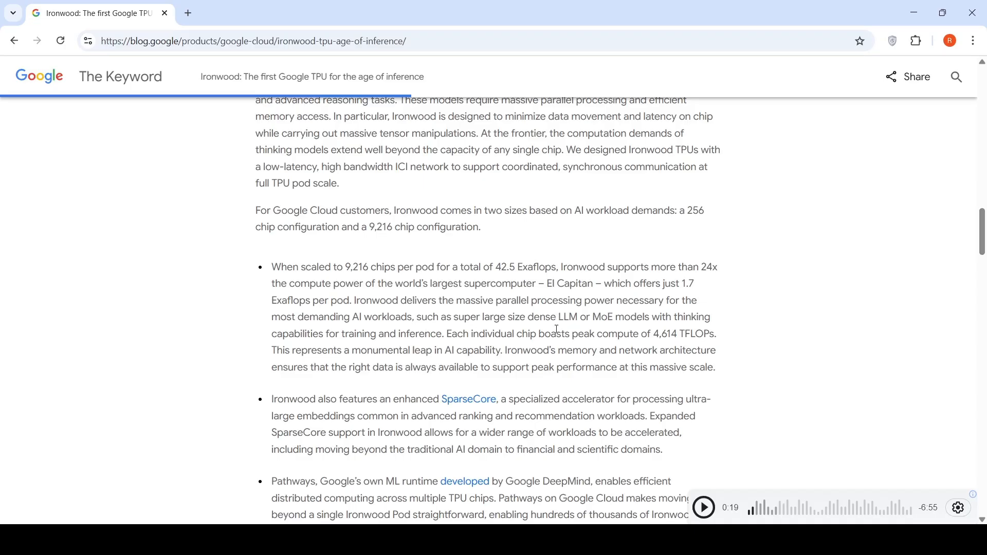
mouse_move(627, 345)
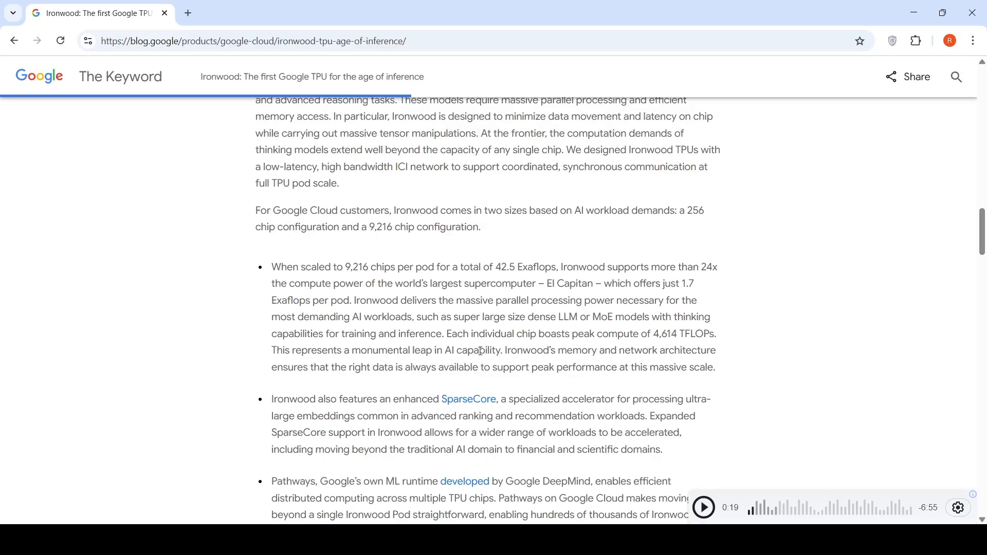
scroll(down, 3)
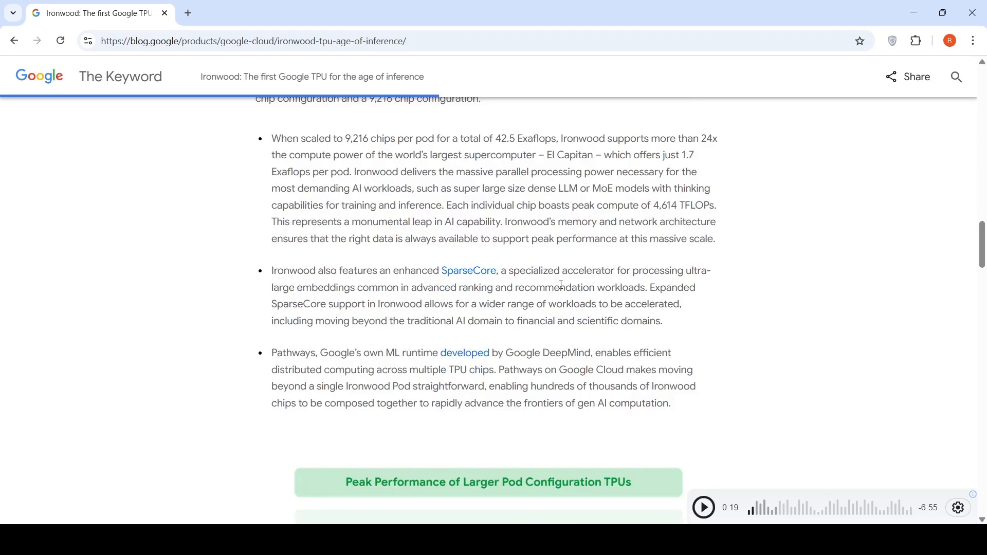
mouse_move(362, 300)
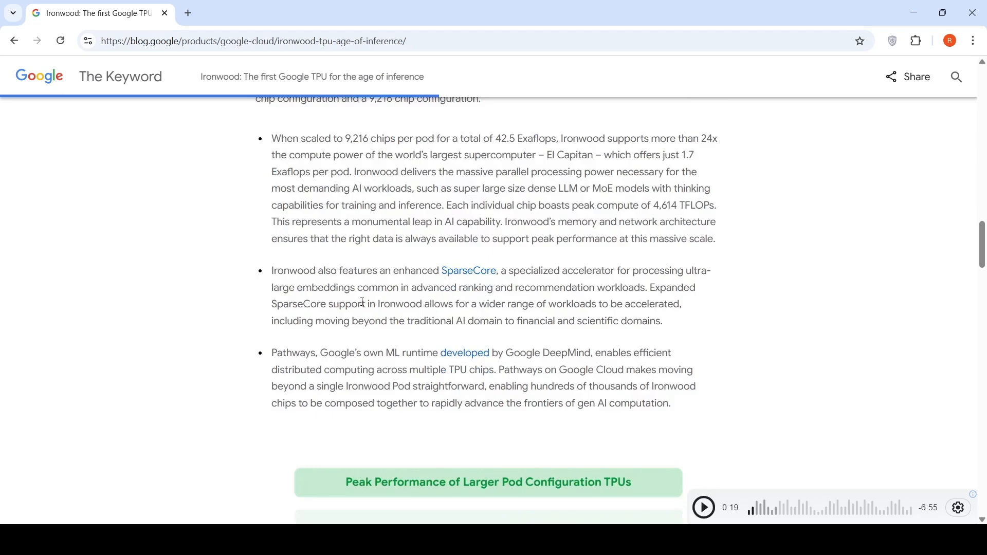
mouse_move(534, 290)
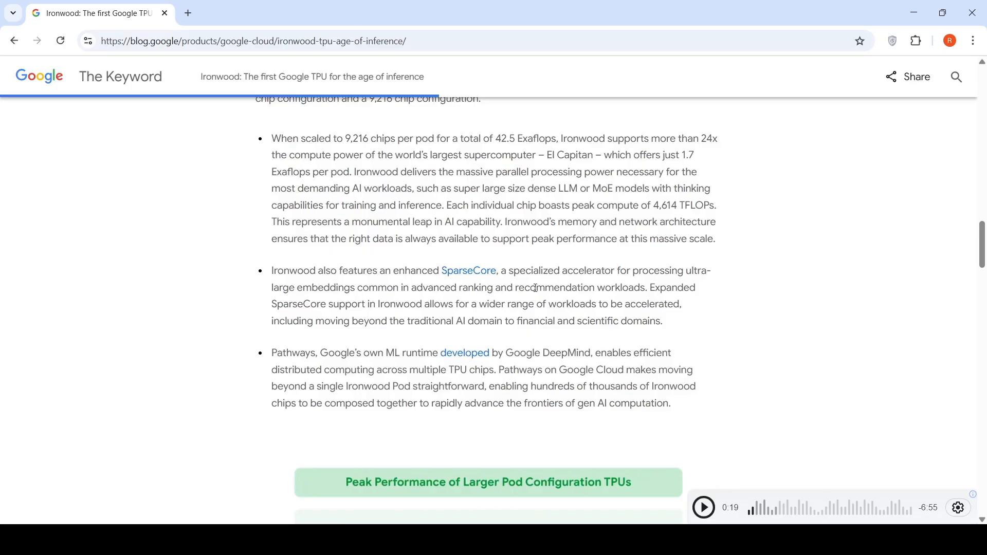
mouse_move(561, 315)
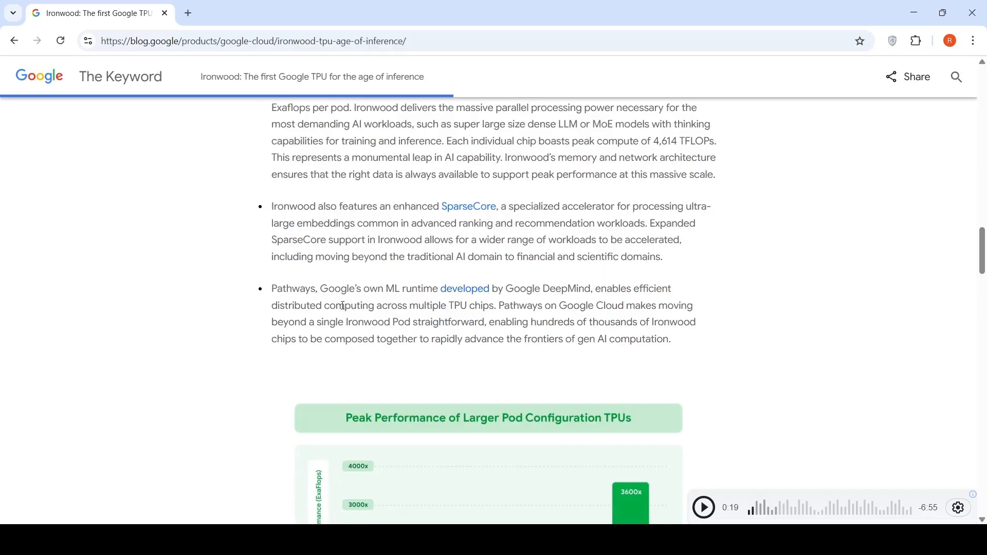
mouse_move(414, 294)
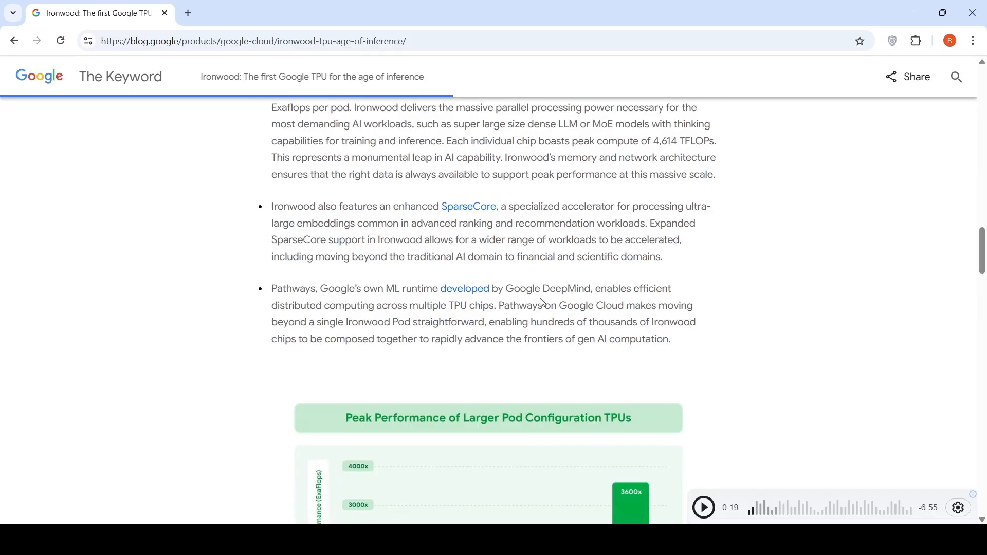
mouse_move(379, 319)
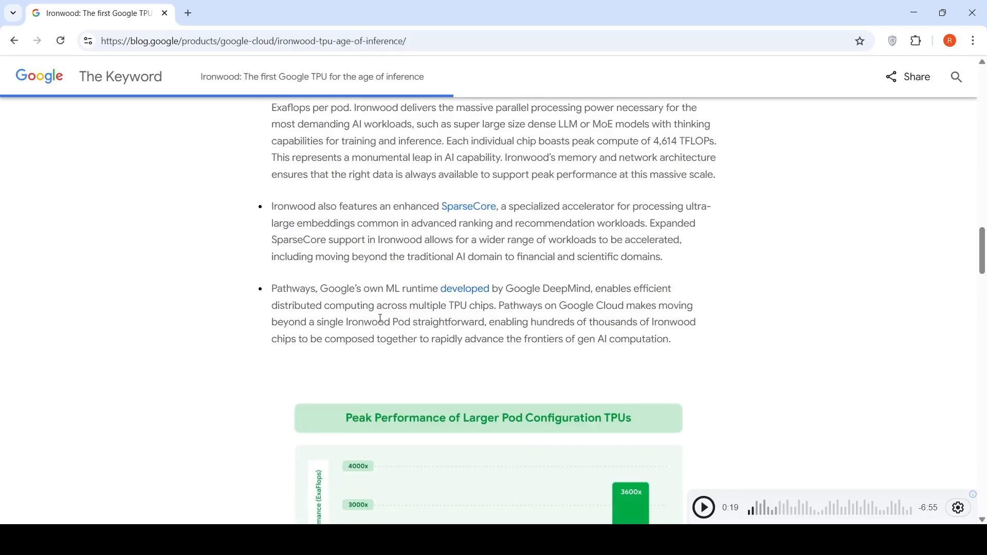
mouse_move(478, 309)
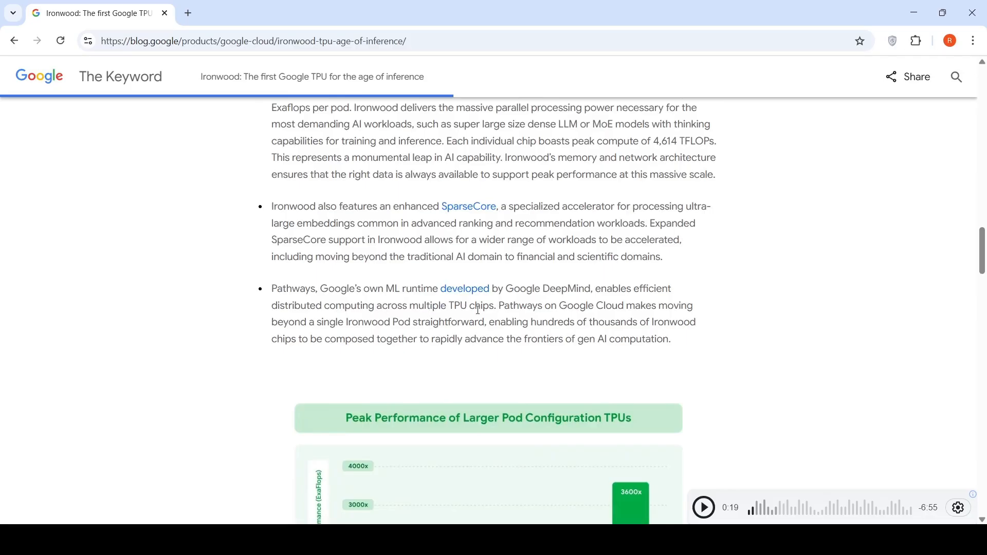
scroll(up, 3)
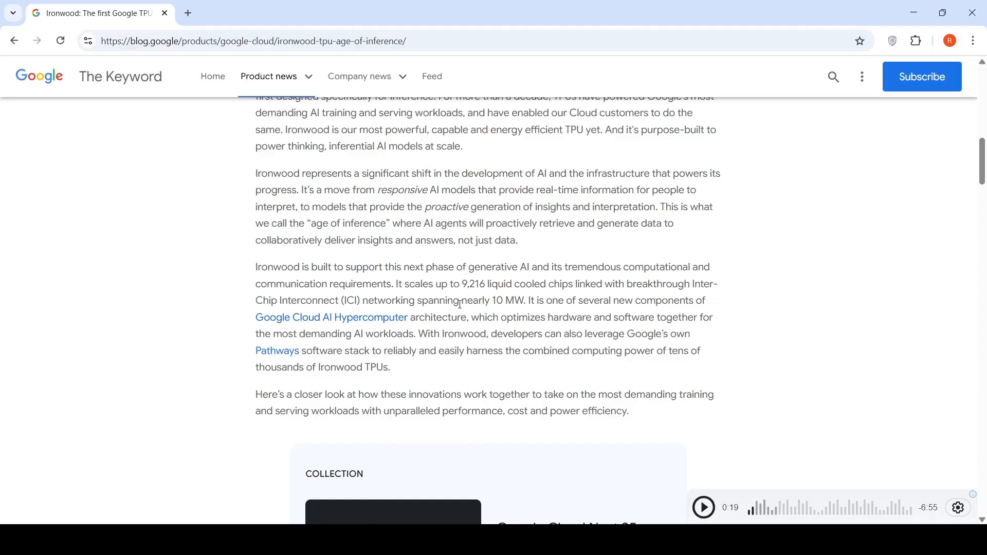
mouse_move(508, 313)
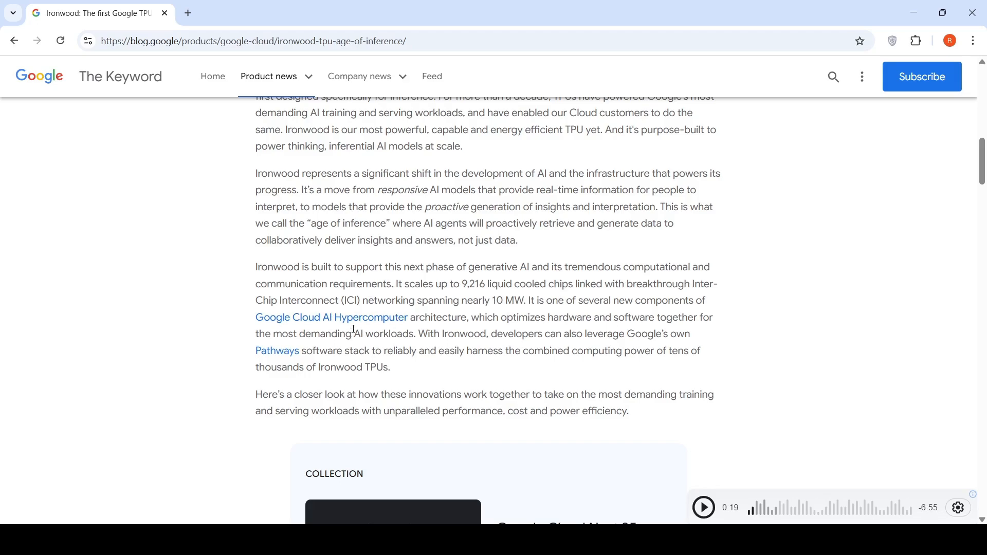
mouse_move(684, 295)
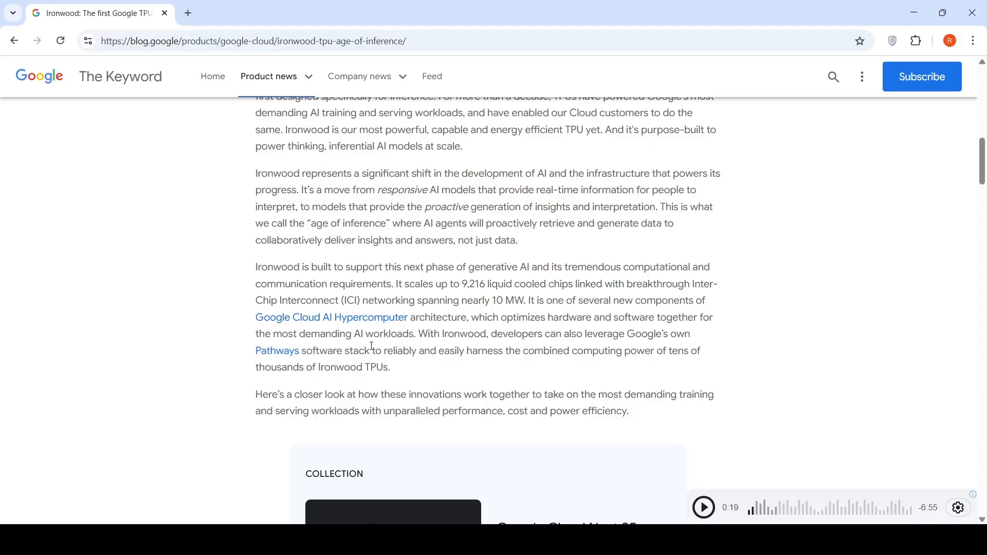
mouse_move(454, 331)
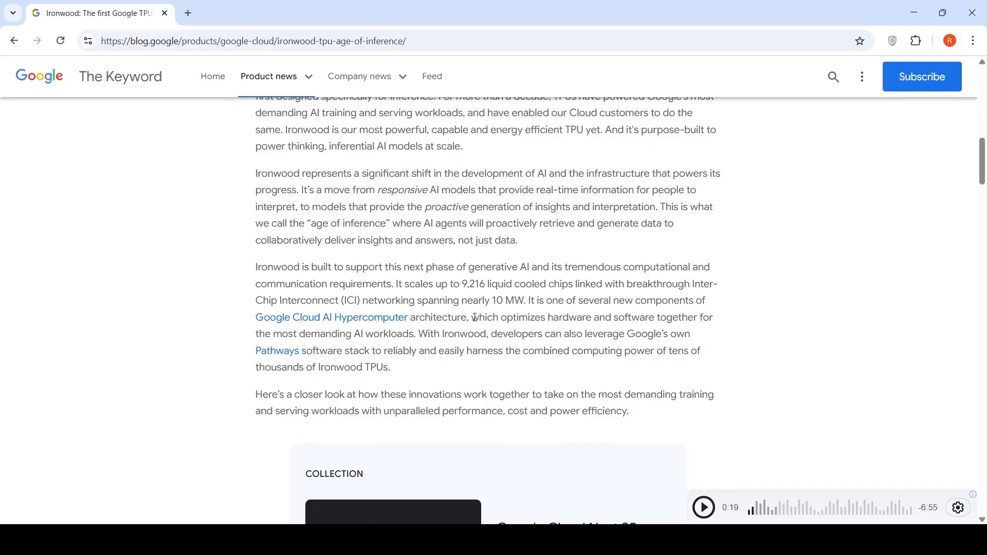
mouse_move(473, 317)
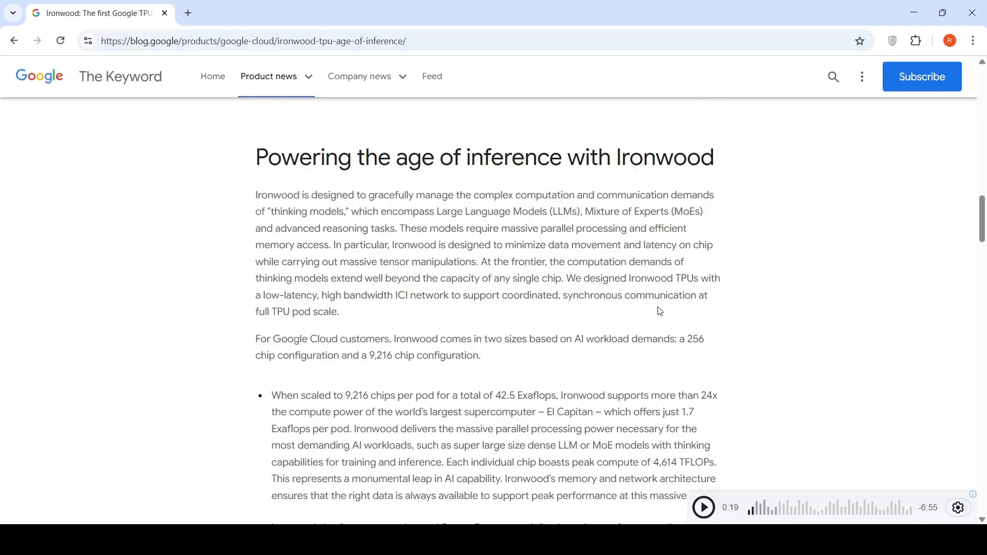
scroll(down, 3)
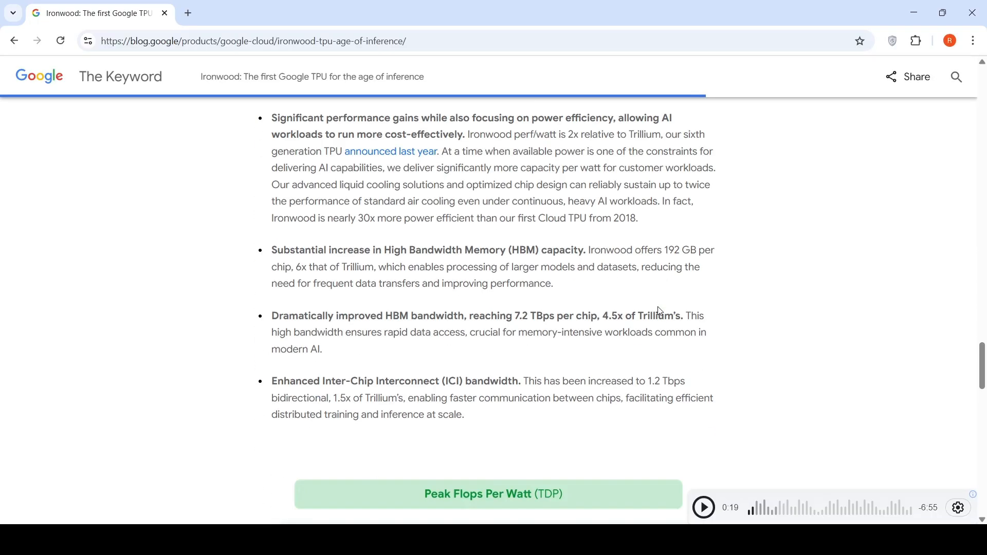
scroll(down, 3)
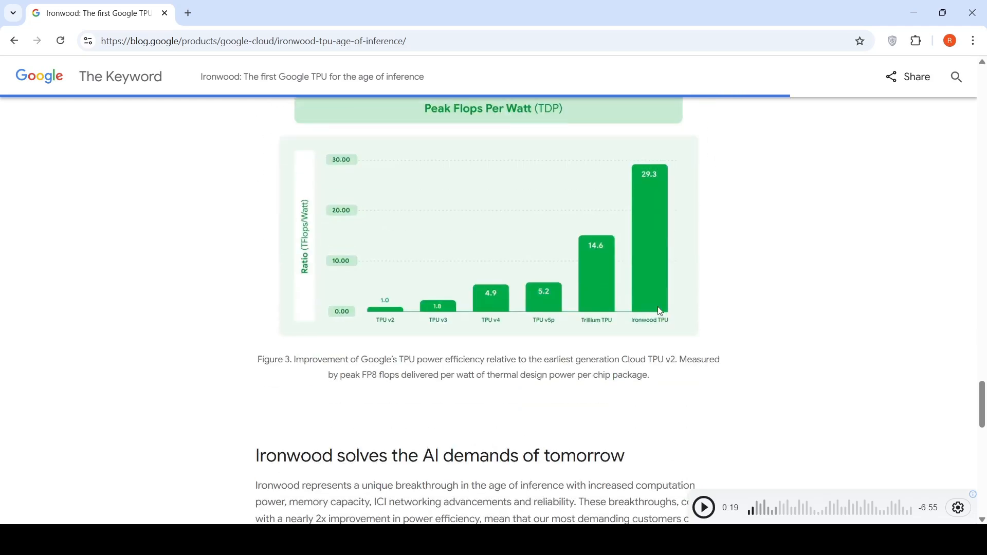
scroll(down, 3)
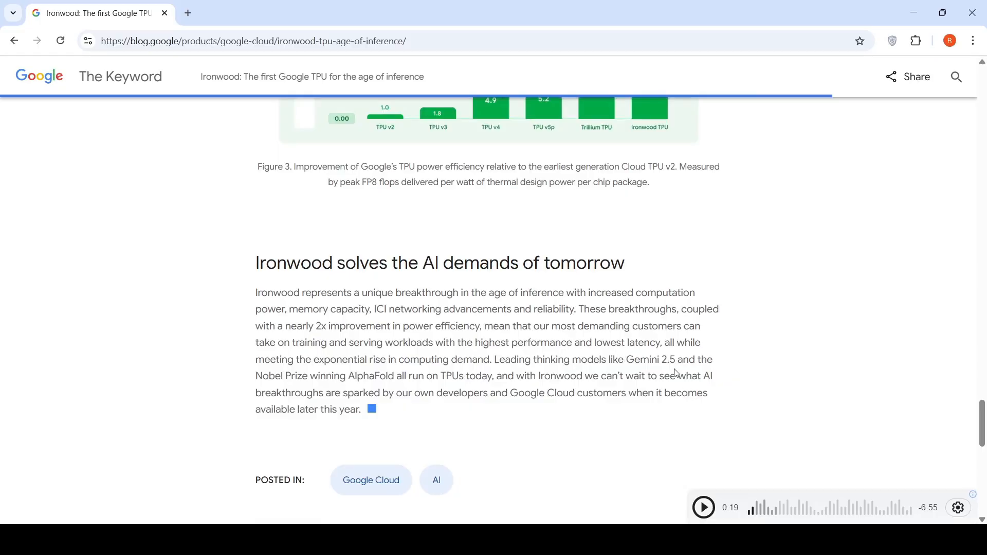
mouse_move(423, 360)
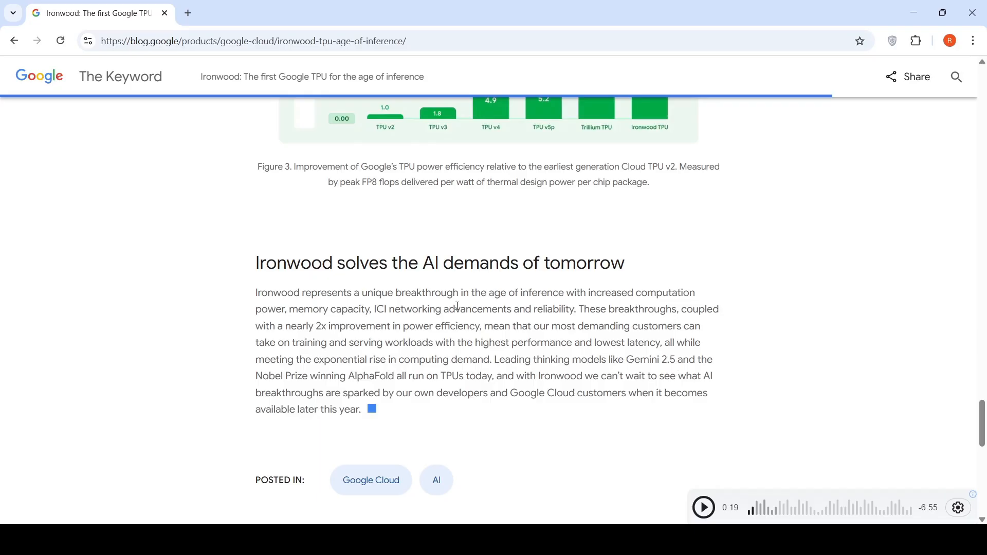
mouse_move(542, 376)
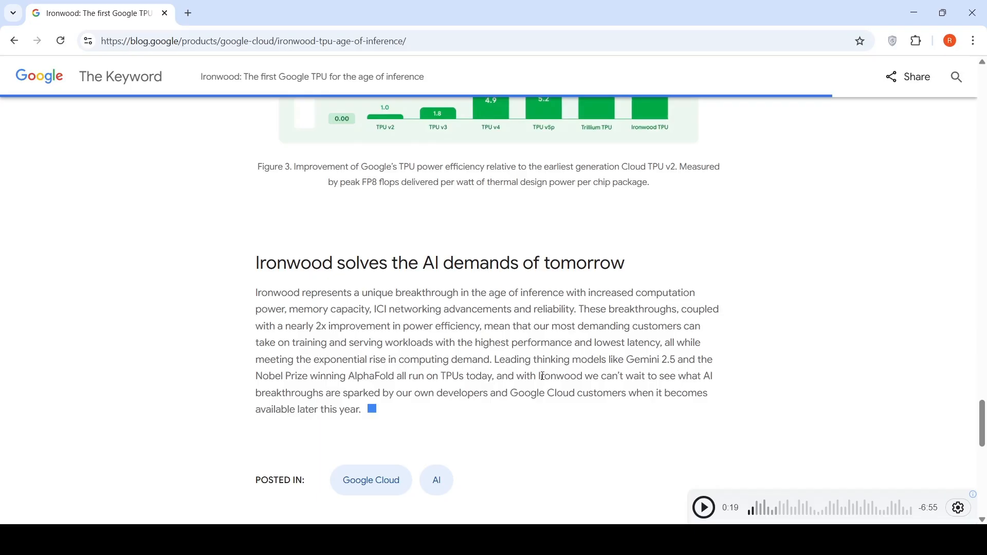
mouse_move(533, 308)
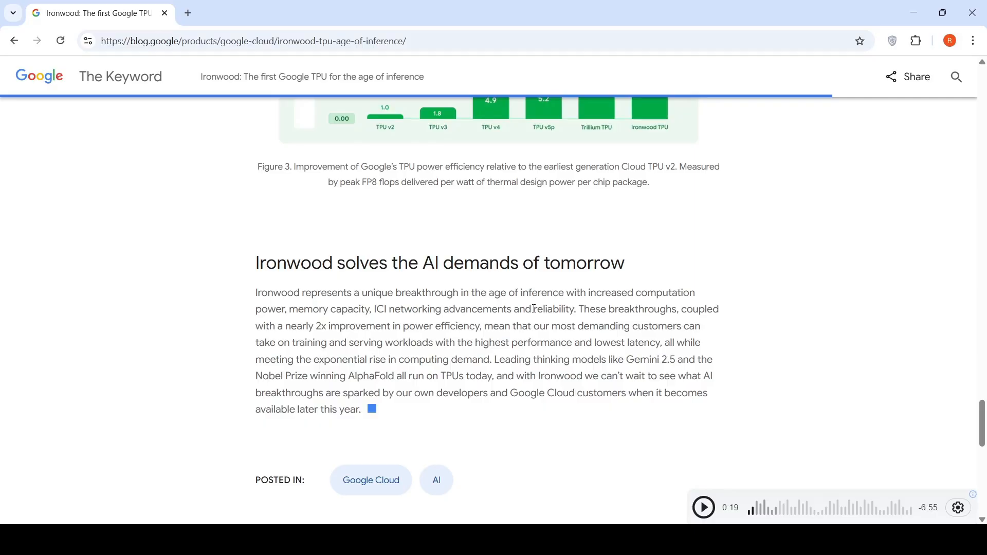
mouse_move(543, 371)
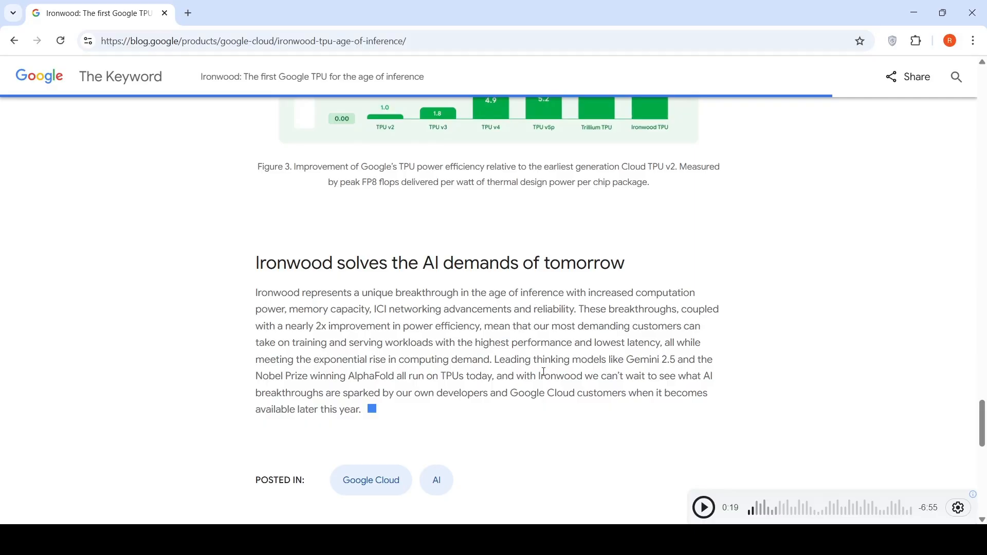